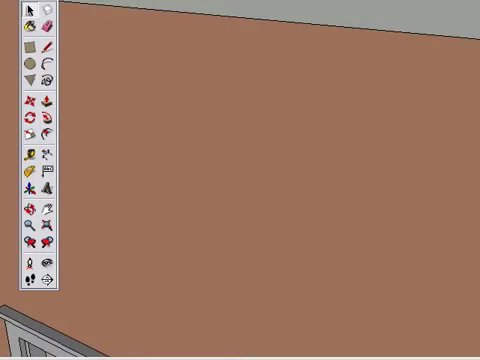
Draw the first edges of an L-shaped outline flat on the ground plane.
drag(94, 62, 204, 240)
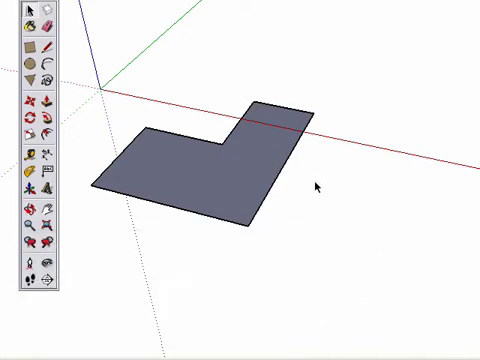
mouse_move(276, 92)
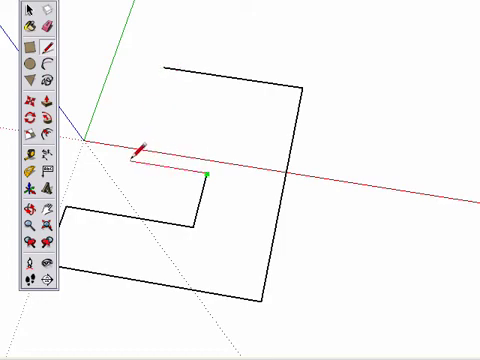
mouse_move(160, 104)
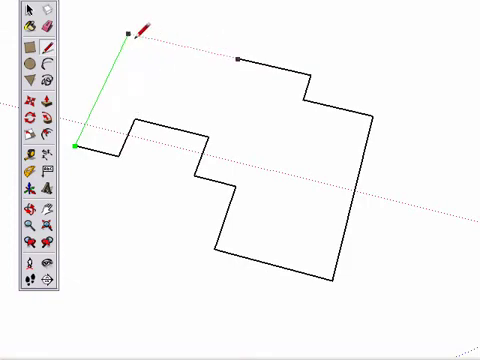
Close the stepped outline at its starting point so it fills as a notched face.
click(132, 32)
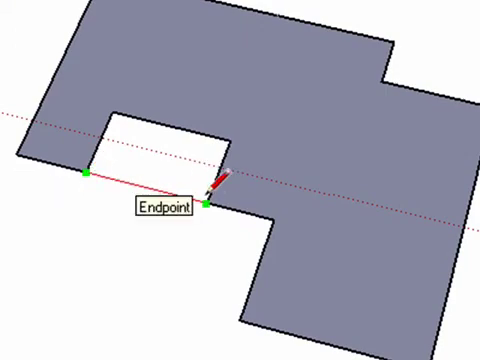
End the edge on the notch's endpoint so the footprint fills as one face.
click(206, 206)
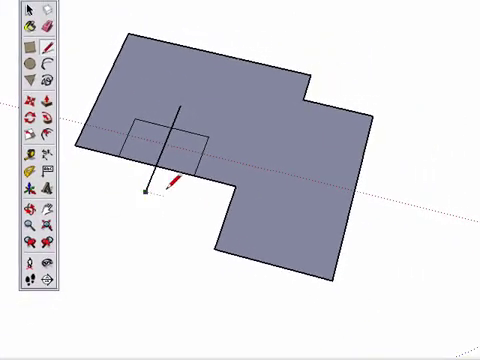
mouse_move(170, 144)
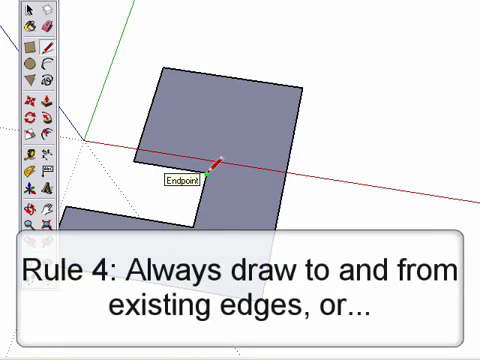
mouse_move(290, 184)
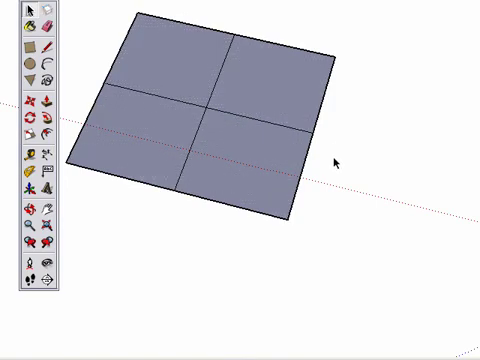
mouse_move(260, 112)
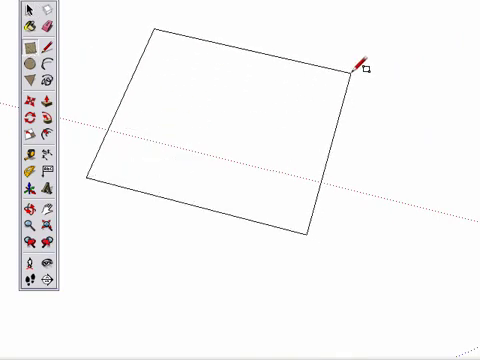
Finish the second rectangle, then join its corner to the larger rectangle's edge forming a triangle face.
click(360, 60)
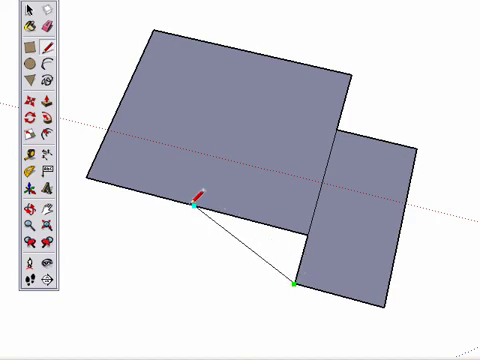
click(290, 290)
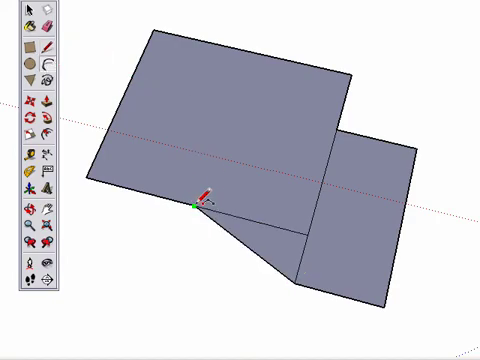